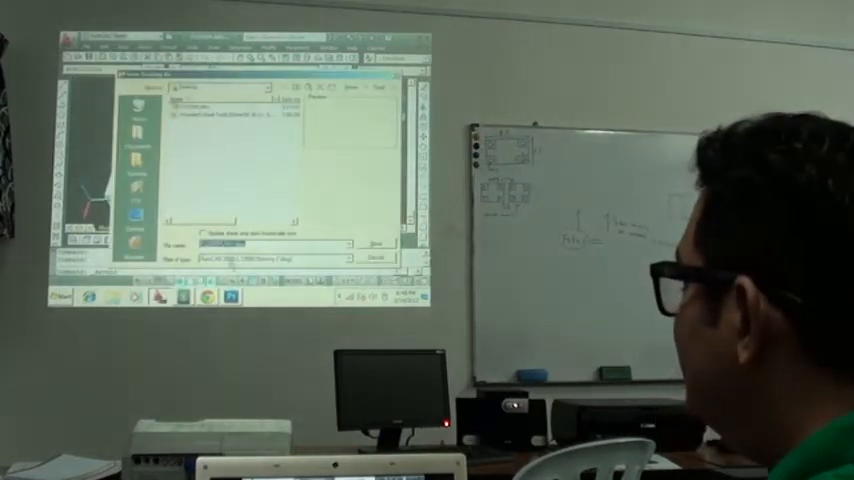
Save the drawing as a DWG under its current file name, triggering the replace-file prompt.
{"action": "left_click", "coordinate": [376, 244]}
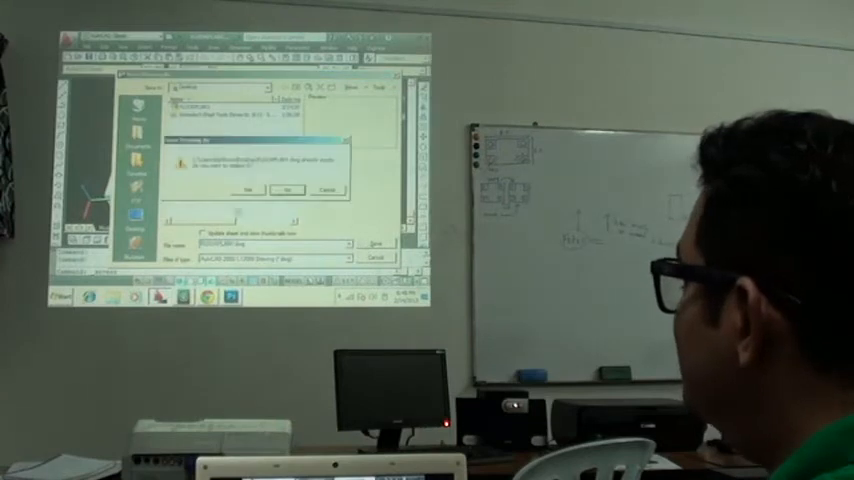